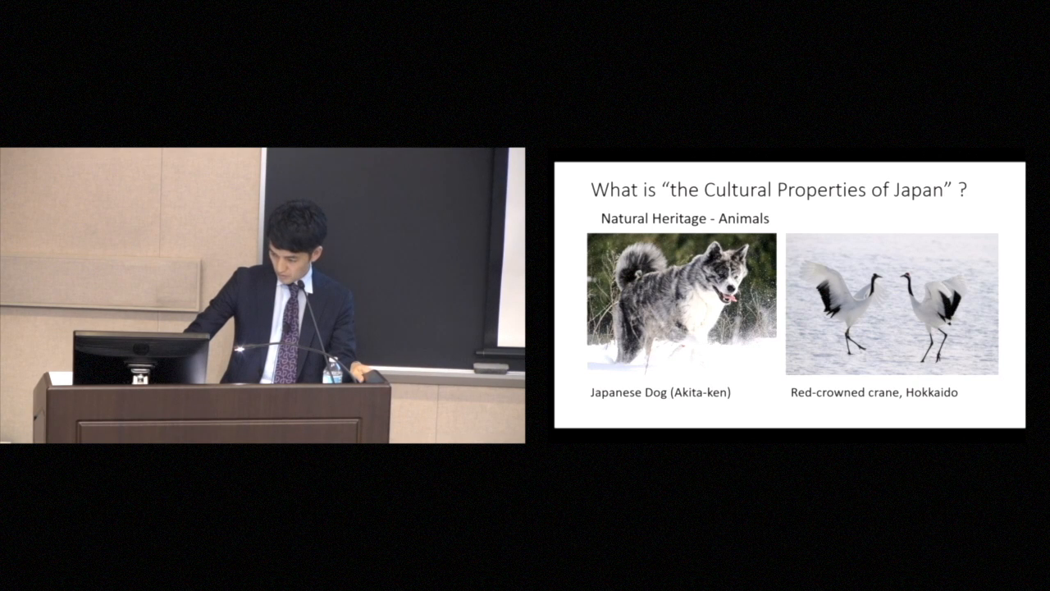
key(Right)
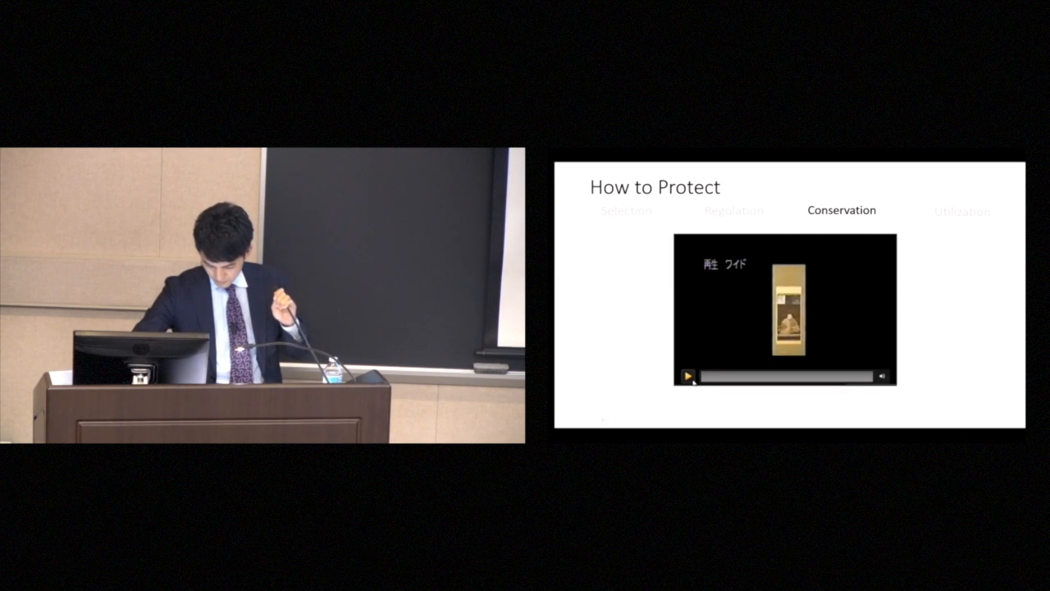
click(686, 376)
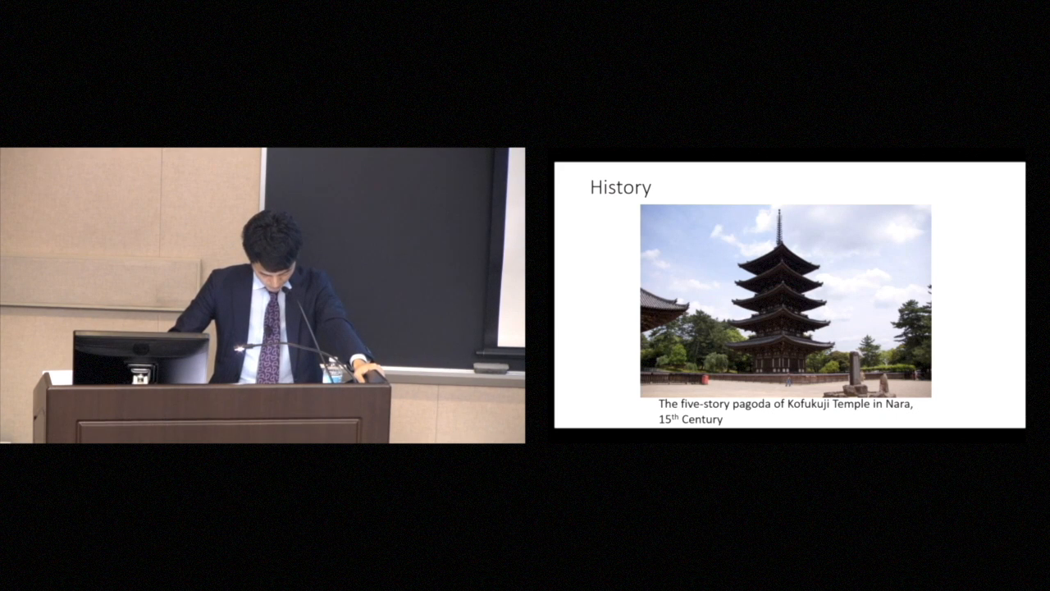
key(Right)
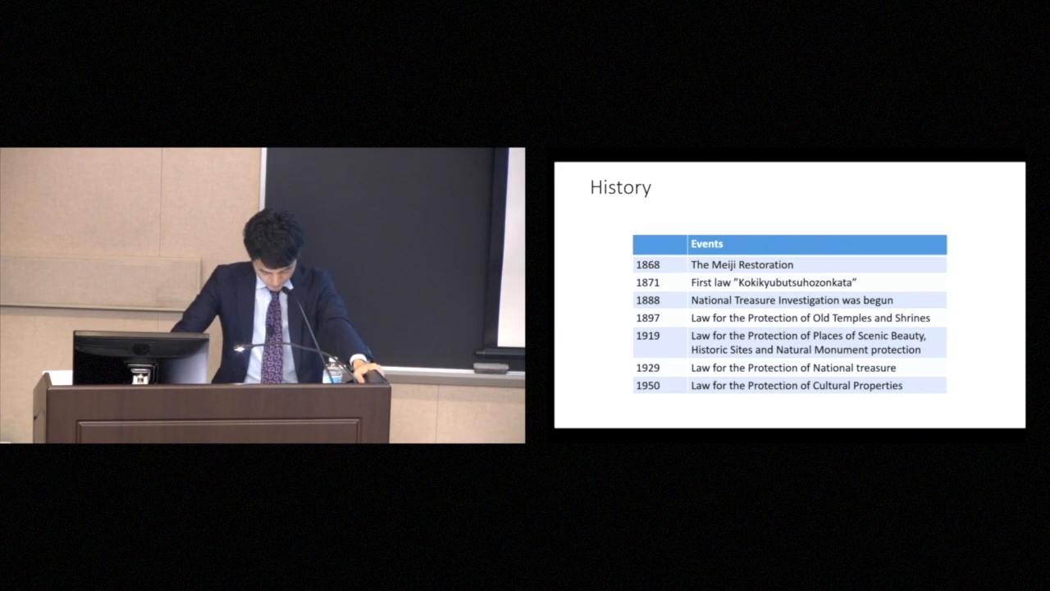